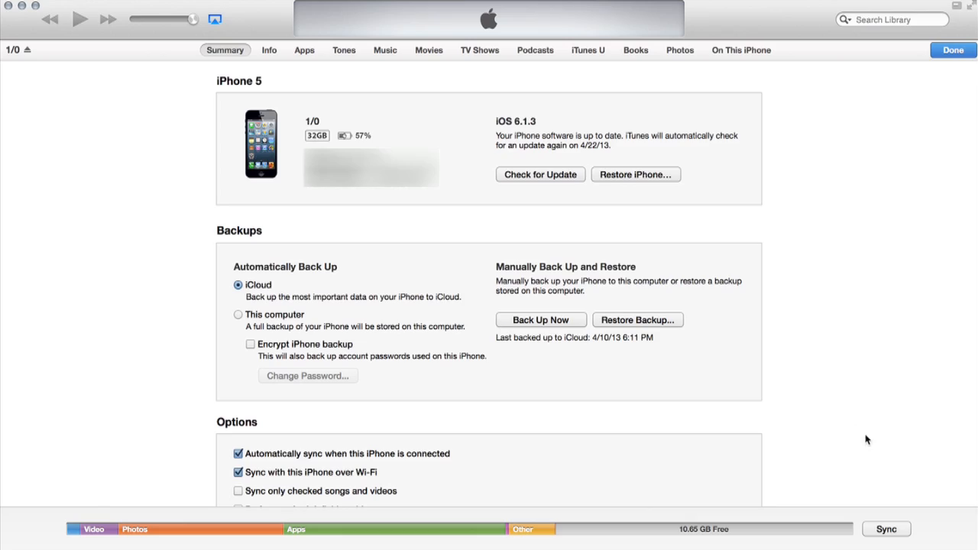
{"action": "mouse_move", "coordinate": [872, 512]}
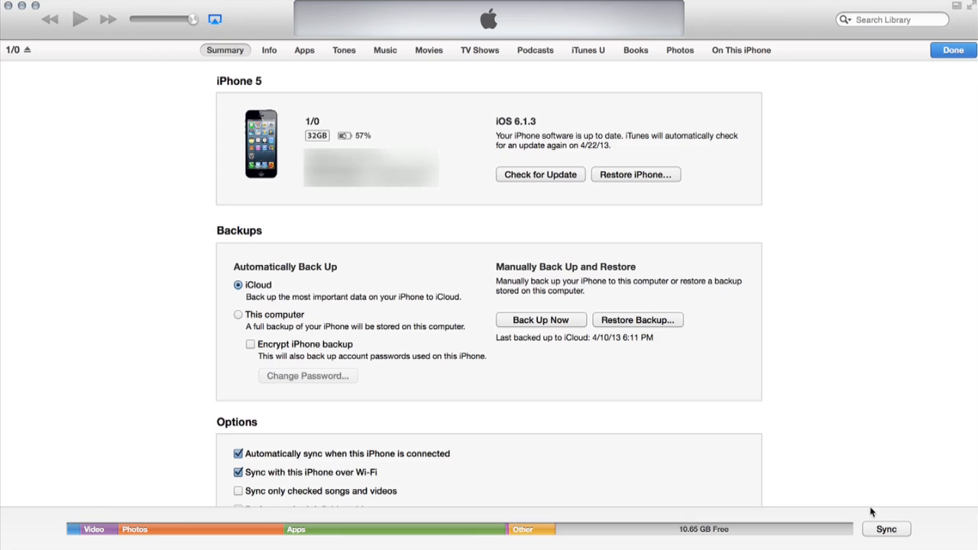